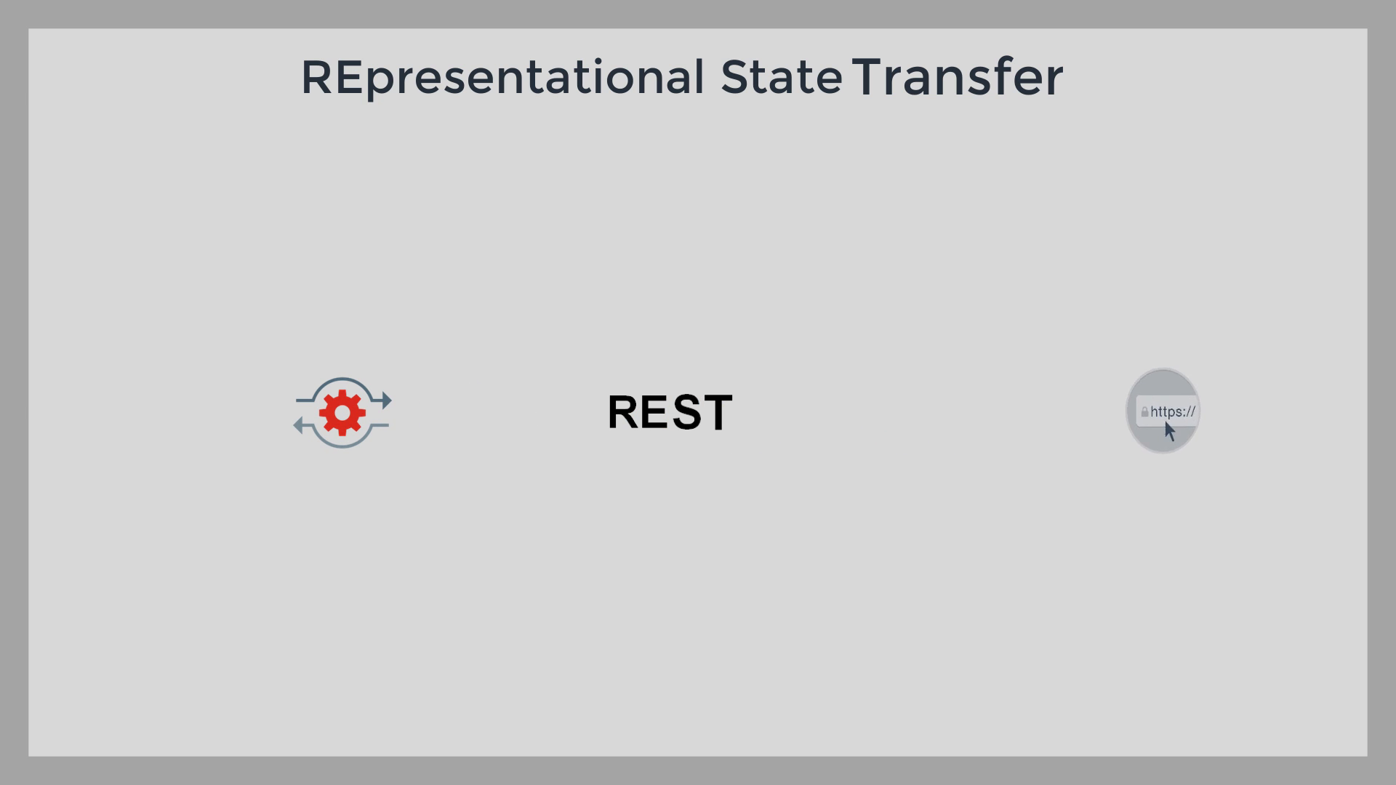
Drag the https icon left toward the REST label, matching the gear icon's spacing
{"action": "left_click_drag", "start_coordinate": [1167, 411], "coordinate": [1028, 415]}
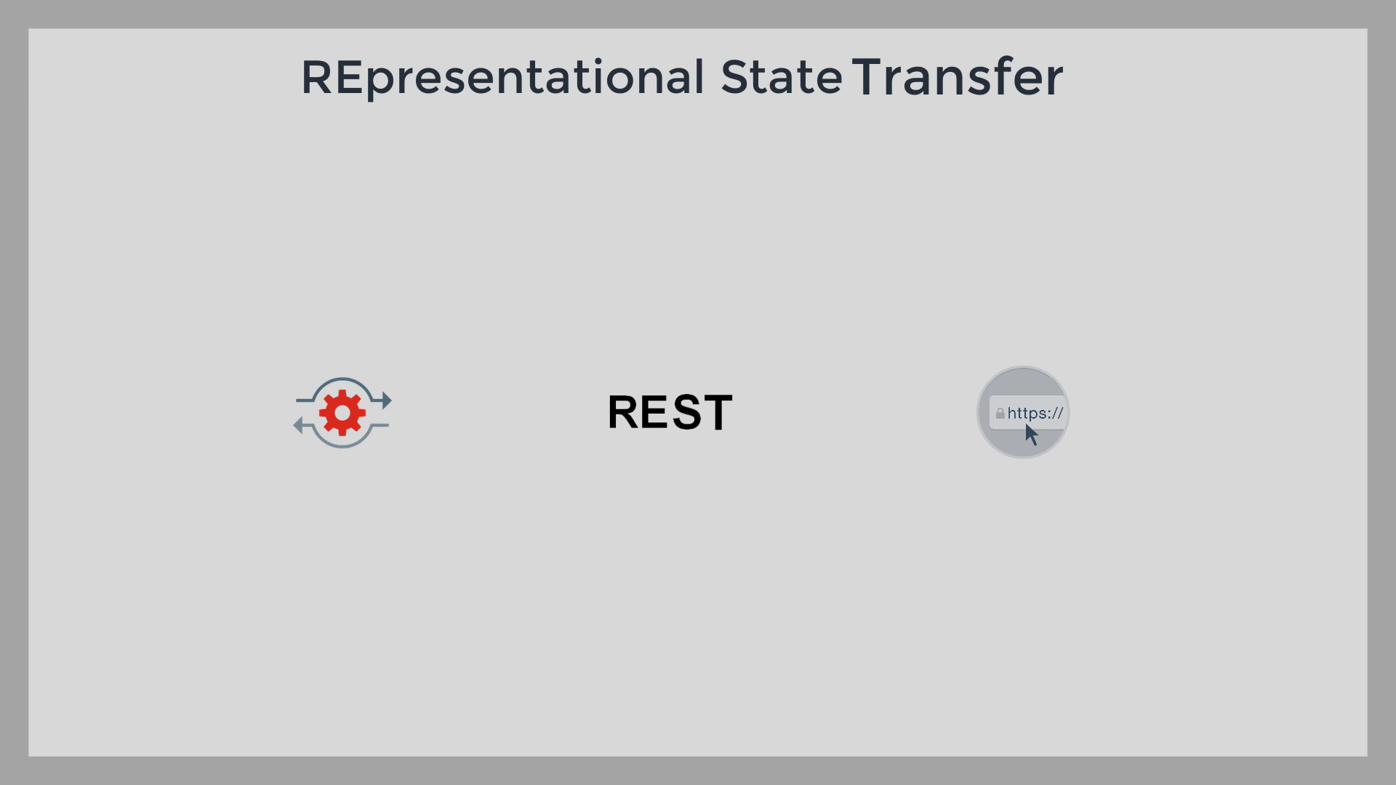